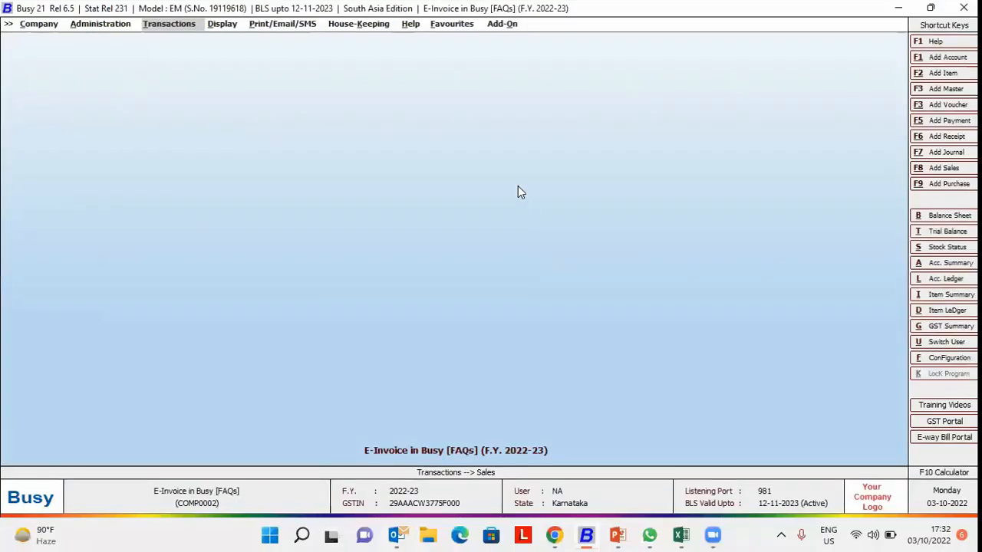
Step: Add a sales voucher for Busy Infotech Pvt. Ltd. billing Bagguase Board at price 12000
click(169, 23)
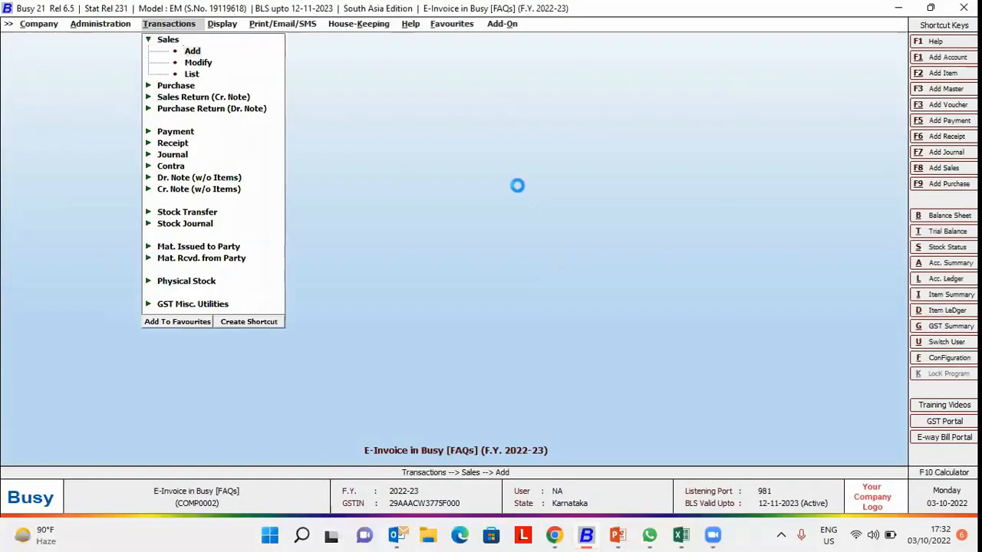
click(192, 50)
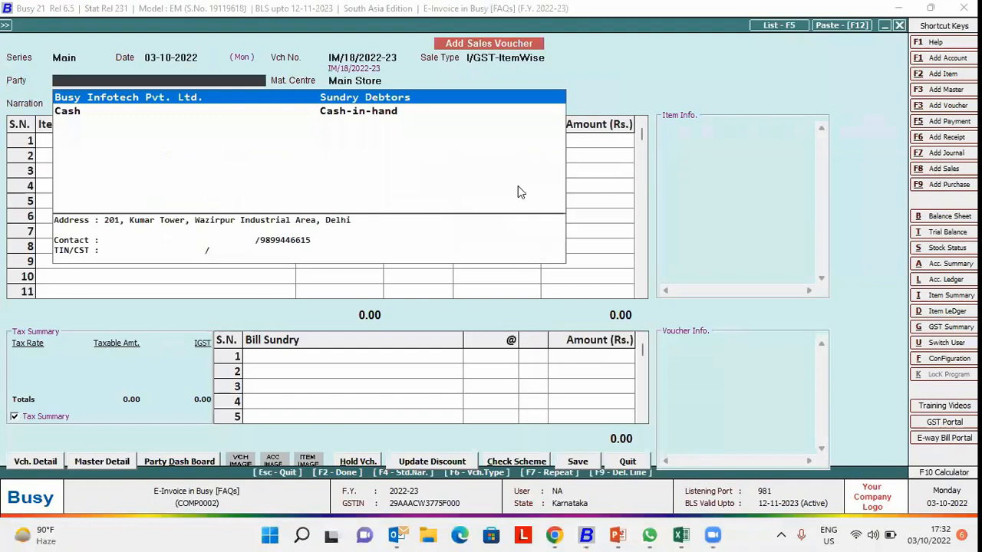
click(128, 96)
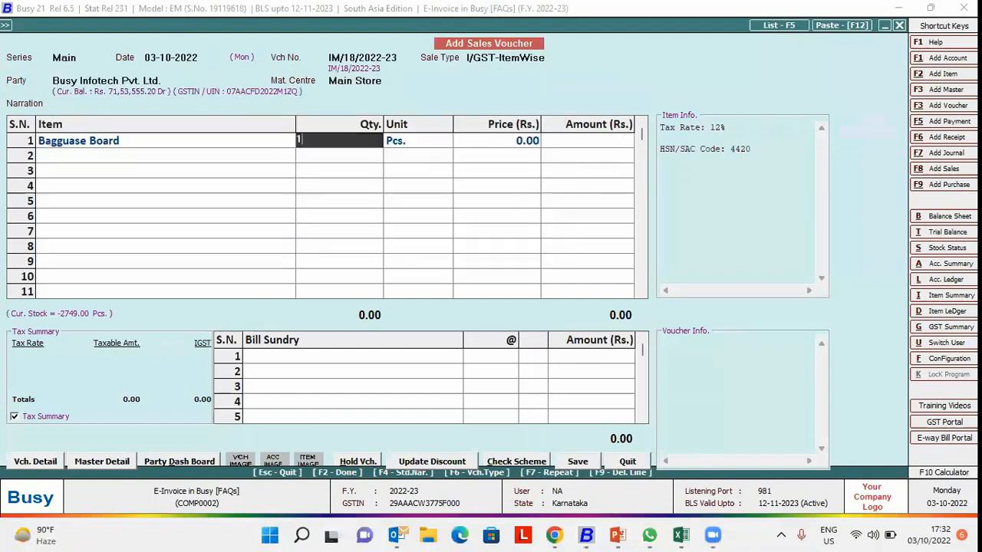
text(12000)
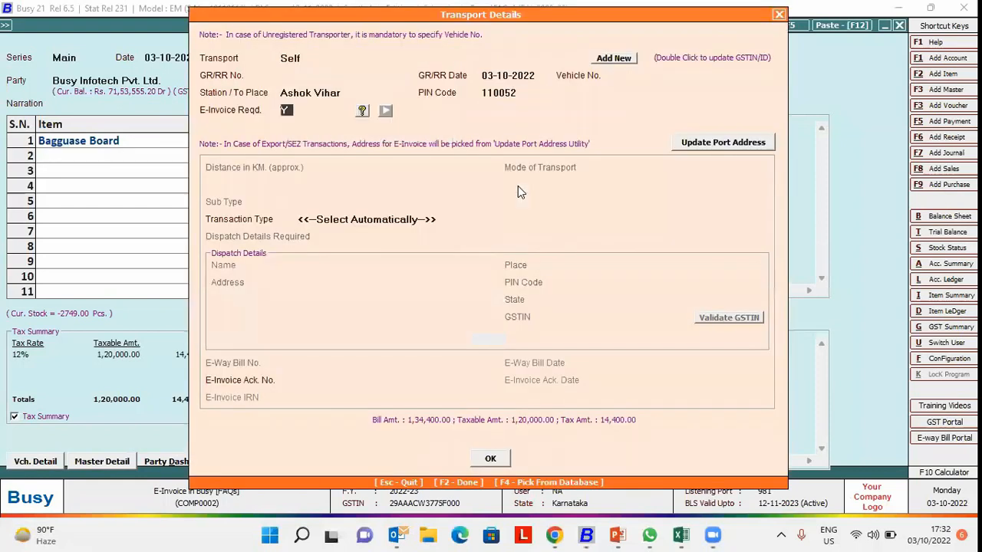
click(491, 458)
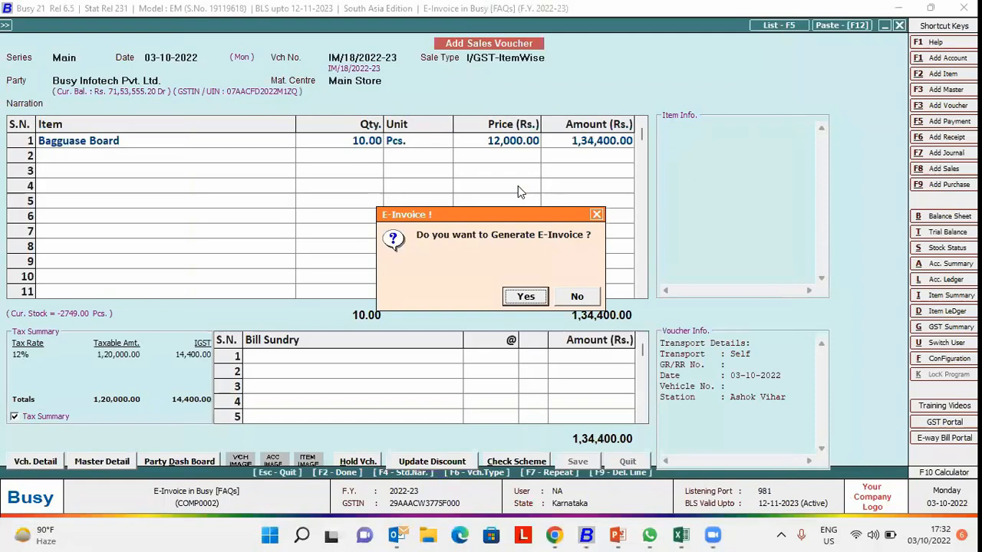
click(525, 296)
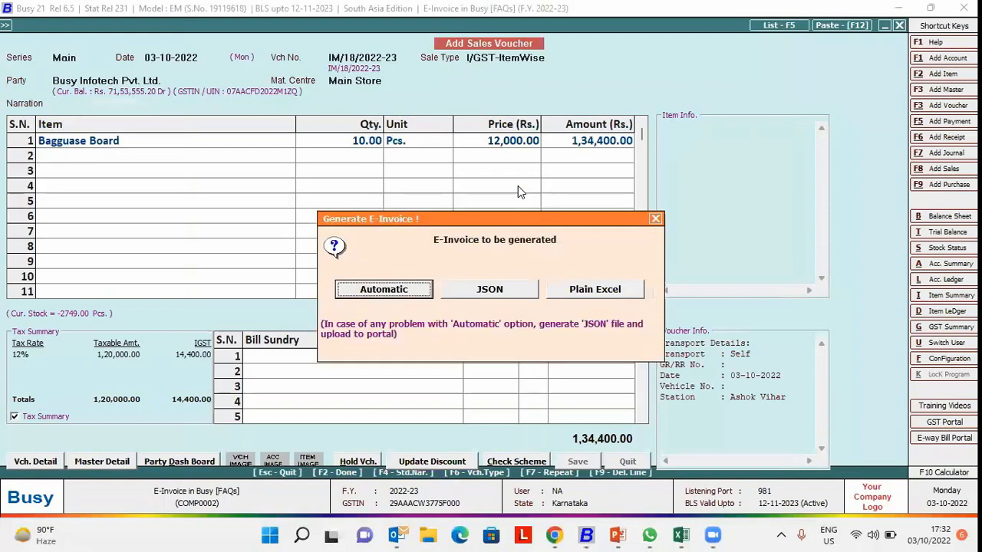
click(384, 289)
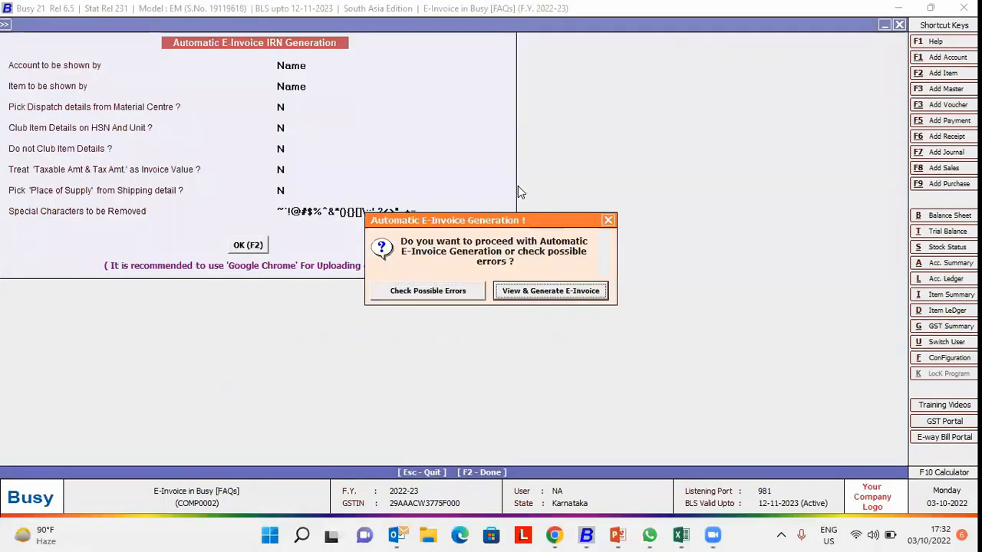
click(550, 290)
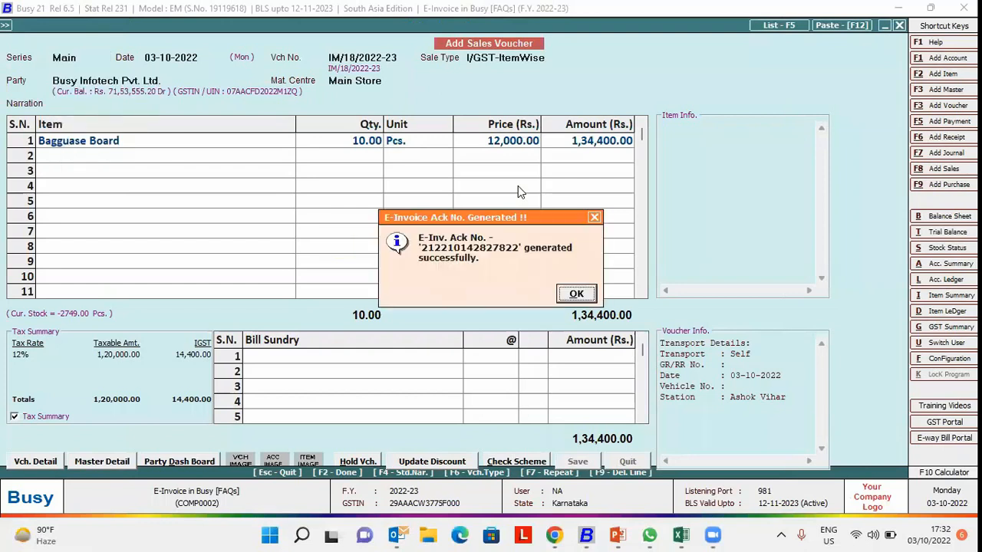
click(576, 293)
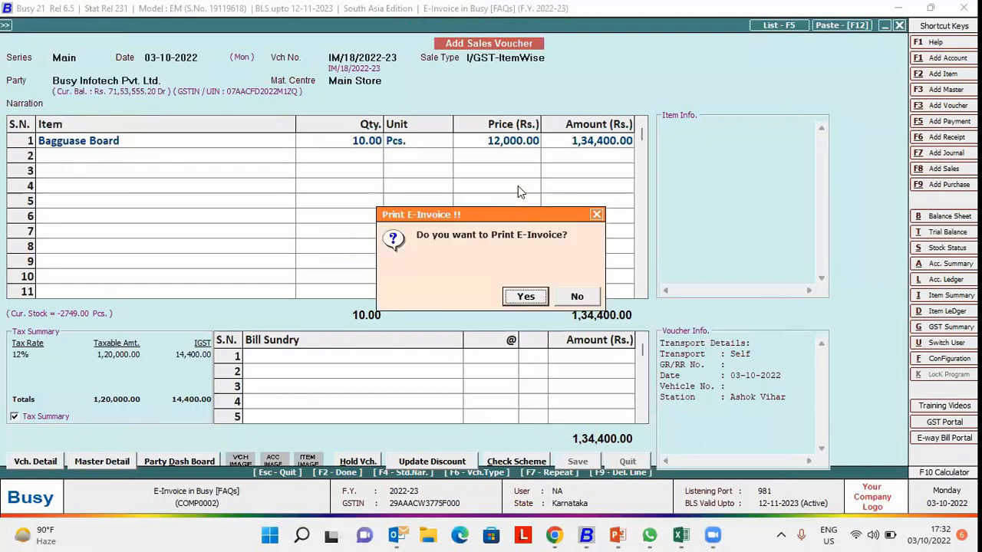
click(576, 296)
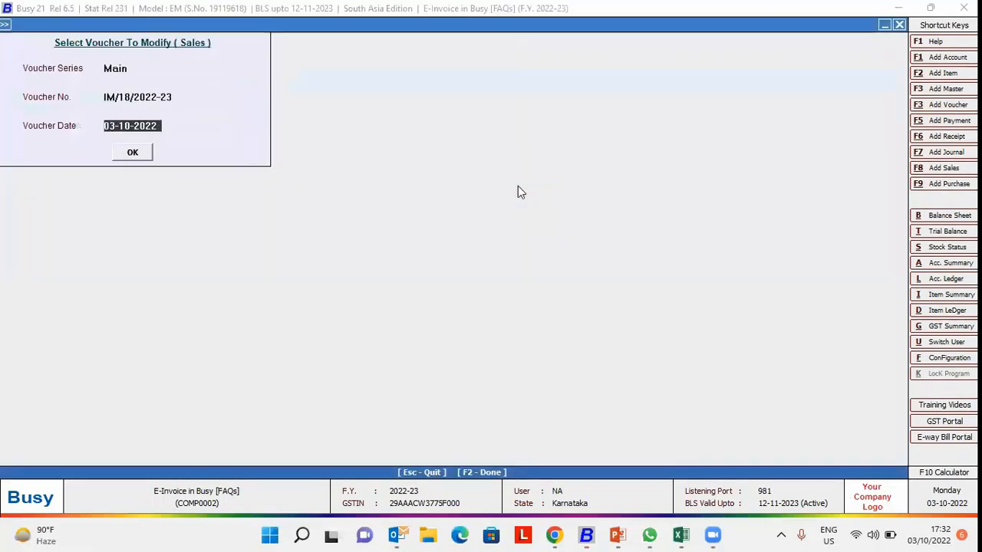
Step: Open voucher IM/18/2022-23 and confirm its cancellation
click(132, 152)
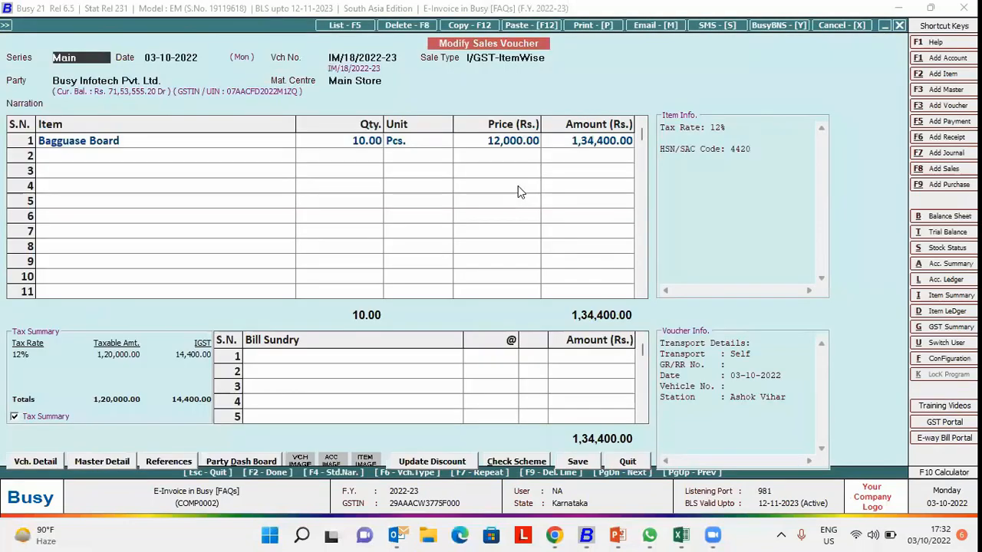
click(837, 25)
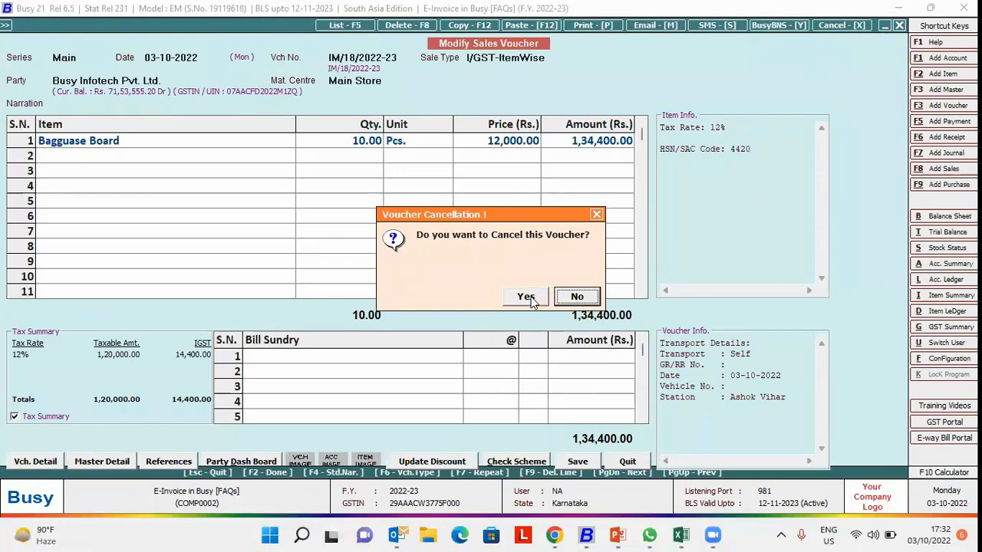
click(526, 297)
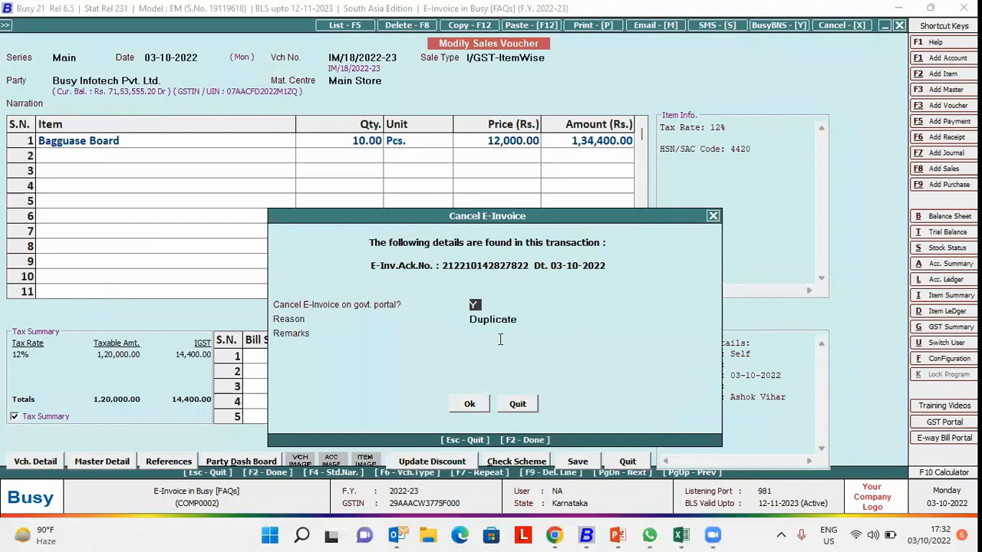
Step: Cancel the e-invoice with reason Duplicate and acknowledge the success message
click(493, 319)
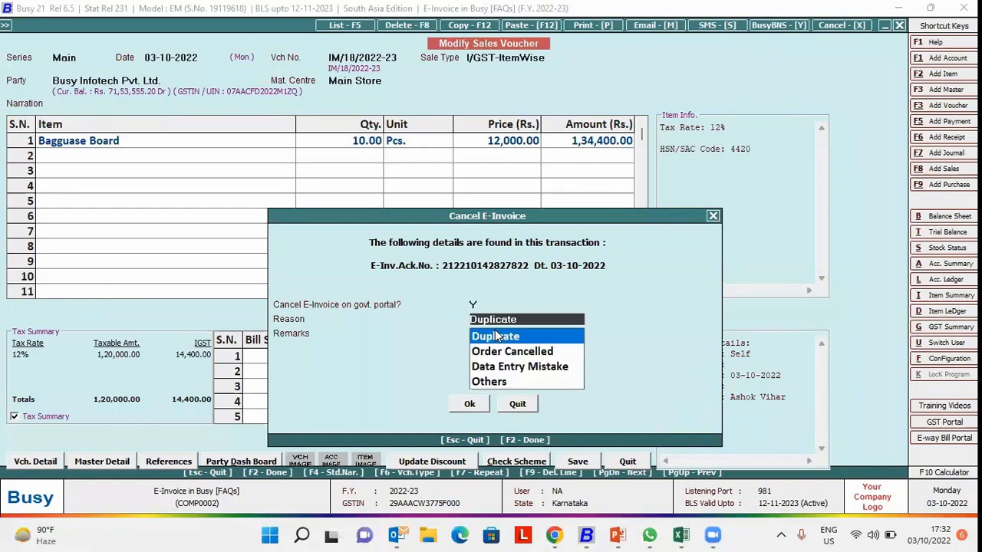
click(511, 352)
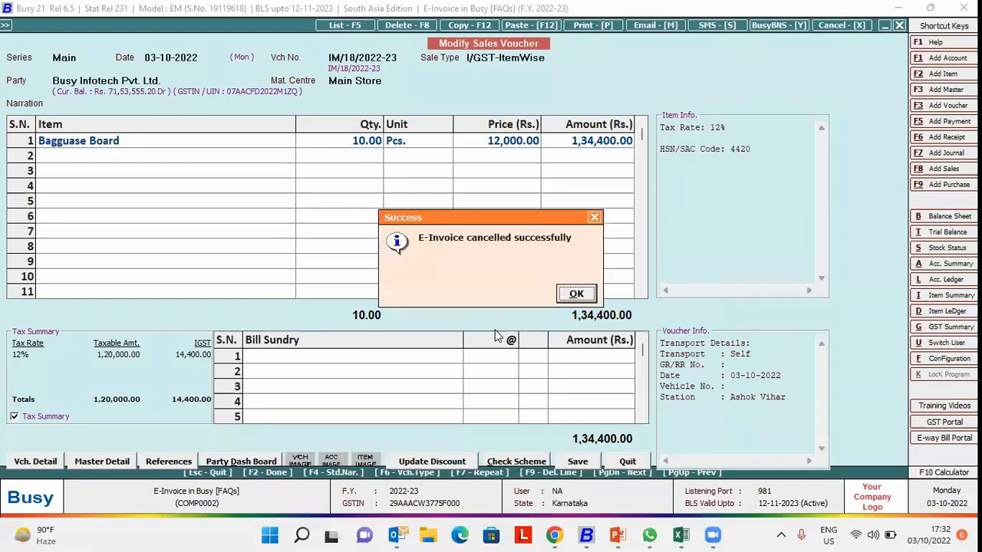
click(576, 293)
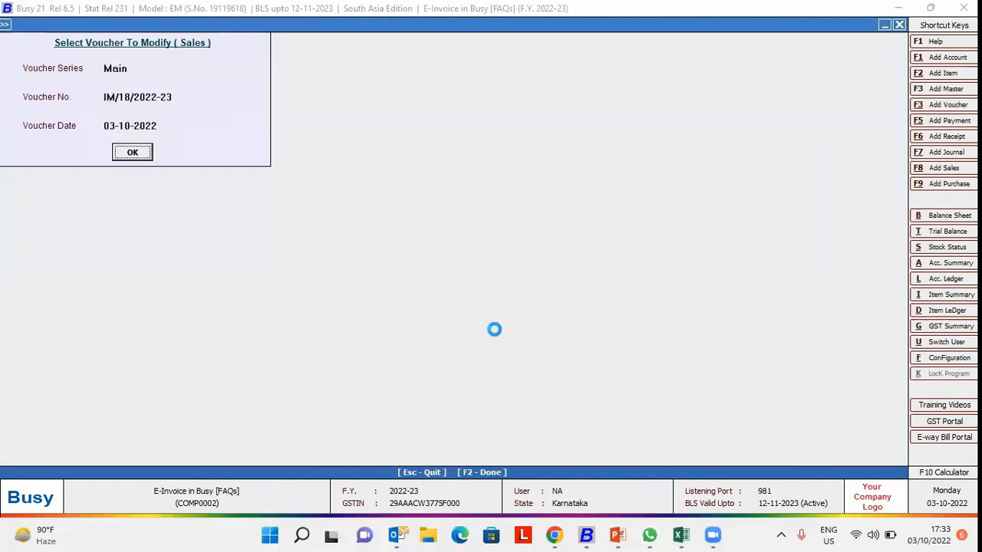
Step: Reactivate voucher IM/18/2022-23 and re-enter Bagguase Board at price 11000
click(132, 152)
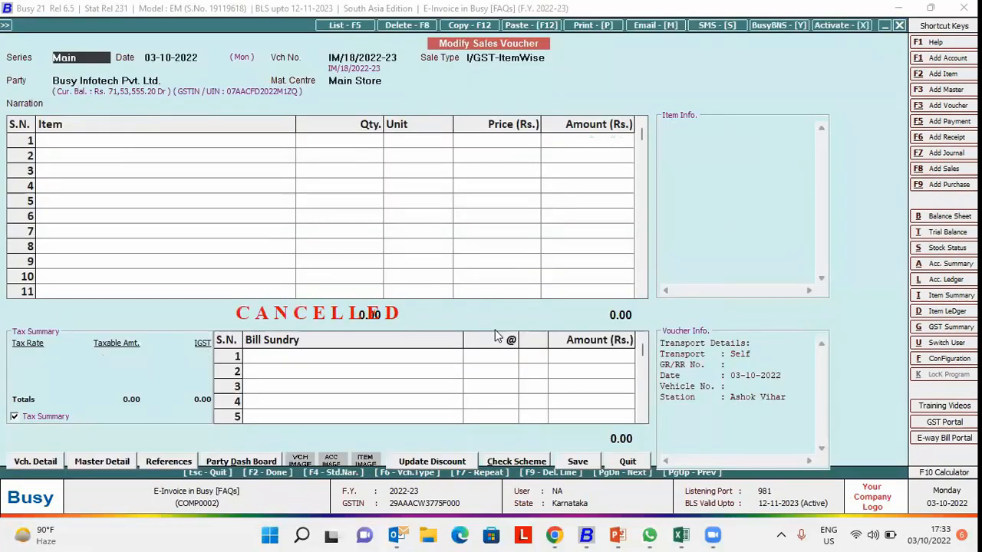
mouse_move(342, 383)
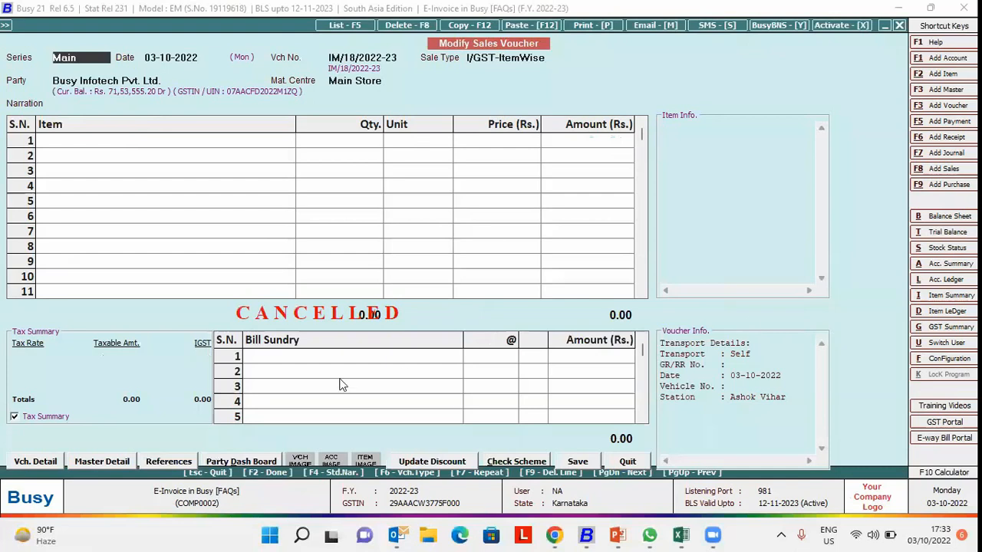
click(842, 25)
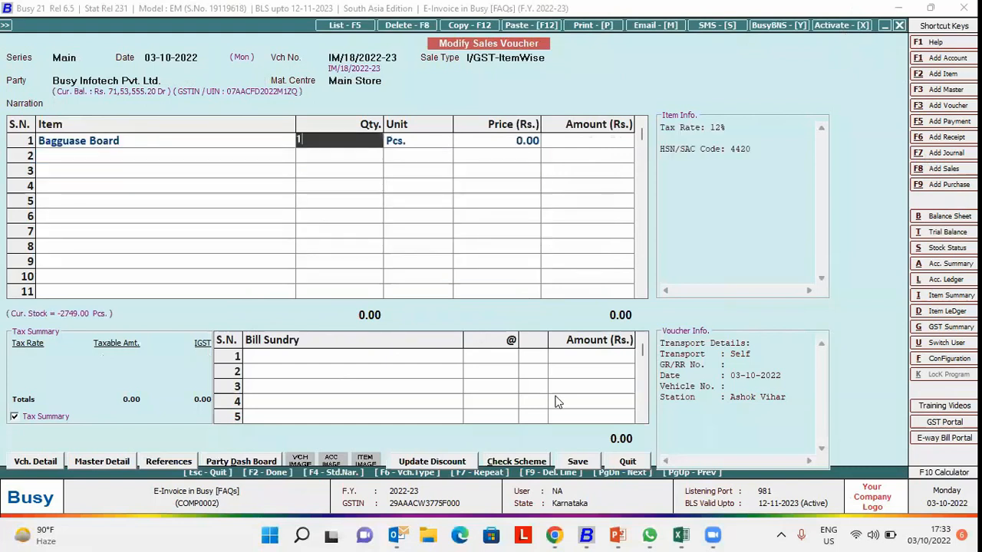
text(11000)
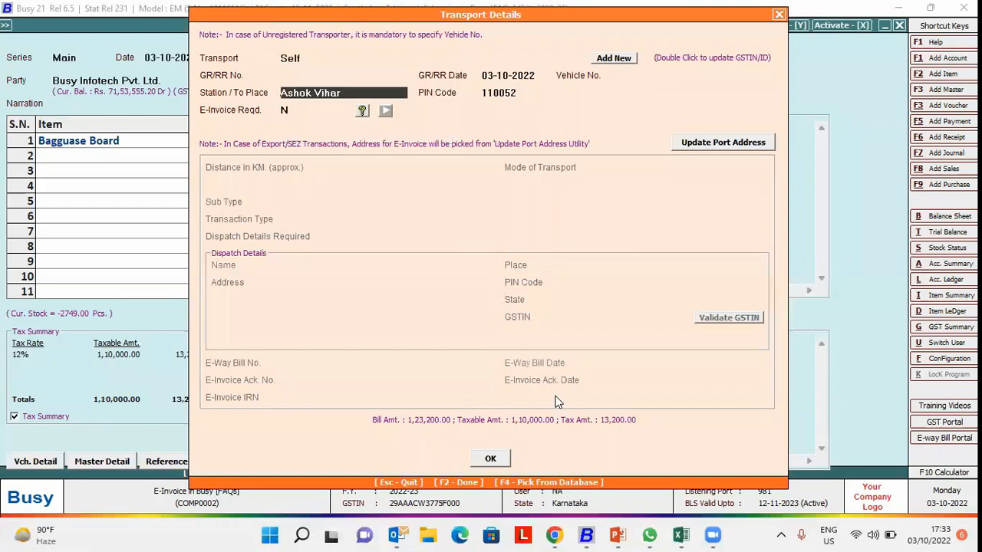
Step: Accept transport details and attempt e-invoice generation, getting the duplicate IRN error
click(490, 458)
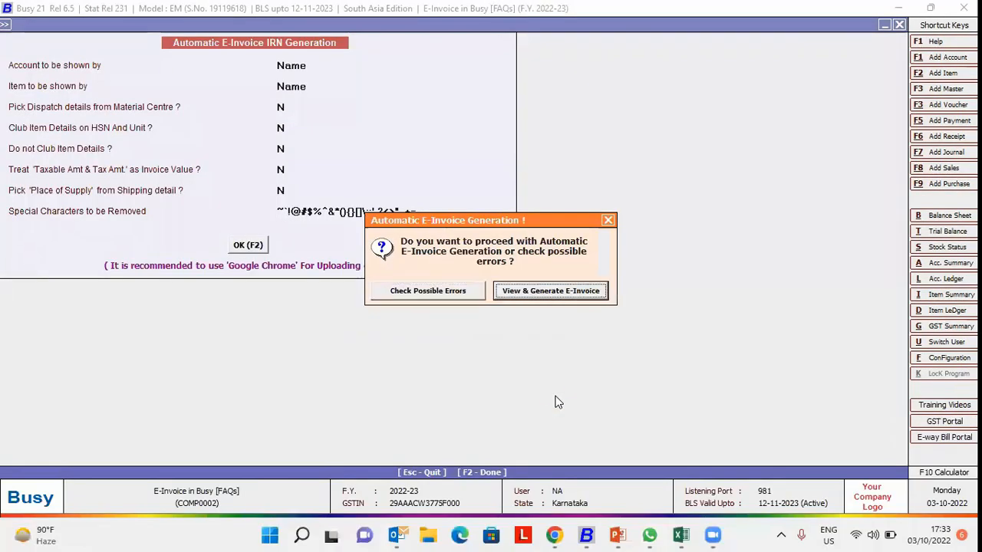
click(550, 290)
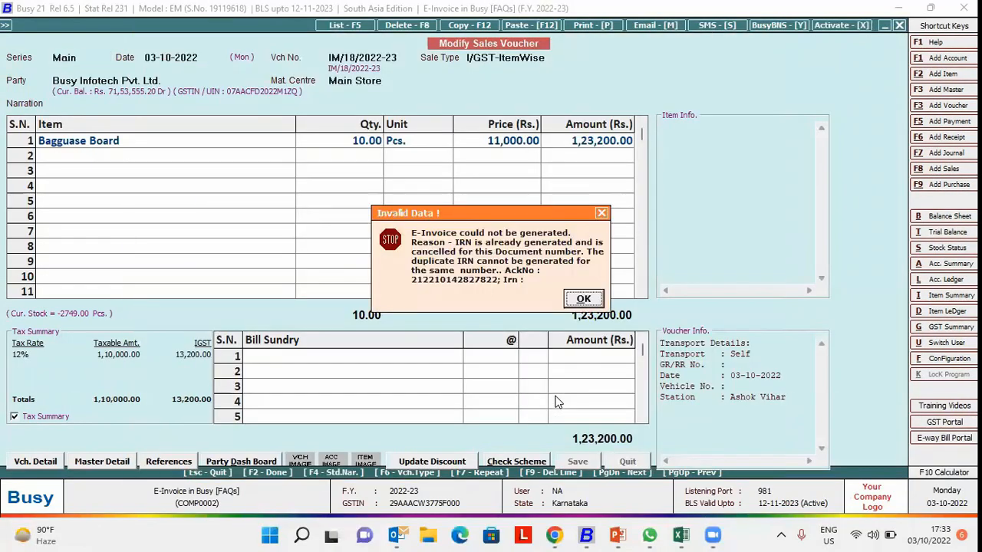